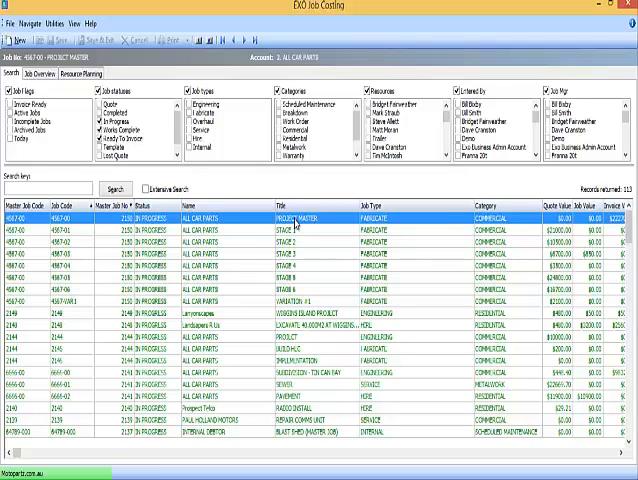
mouse_move(356, 228)
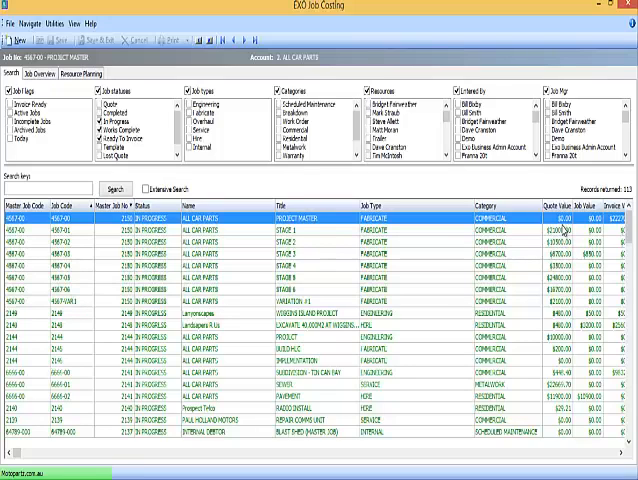
mouse_move(568, 236)
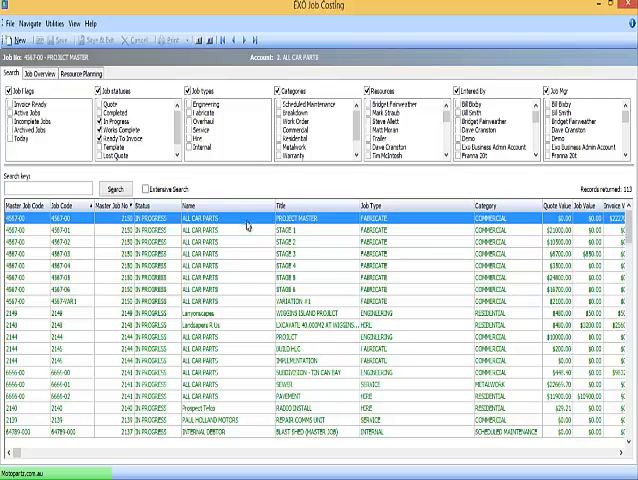
Open the project master job's details from Job Search to show its costed quote lines
double_click(230, 216)
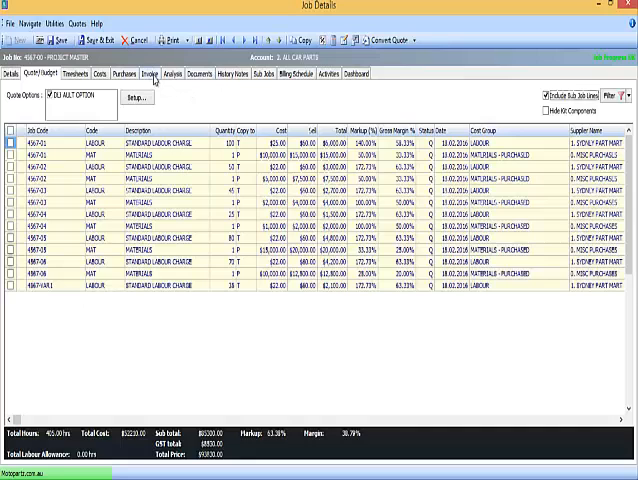
Show the job's invoice lines and launch the Momentum Progress Claims add-on
left_click(162, 72)
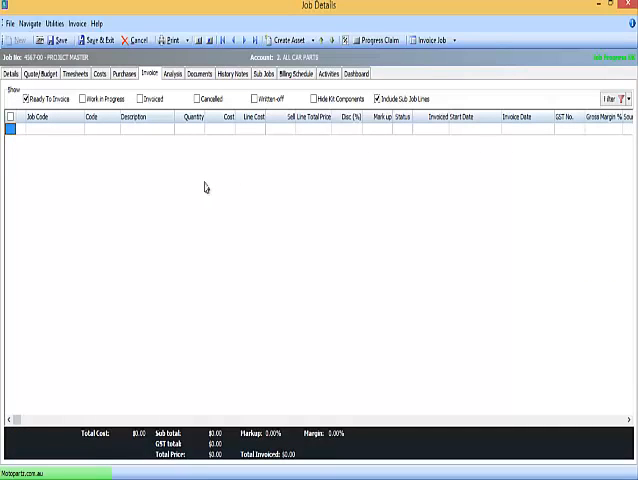
mouse_move(378, 40)
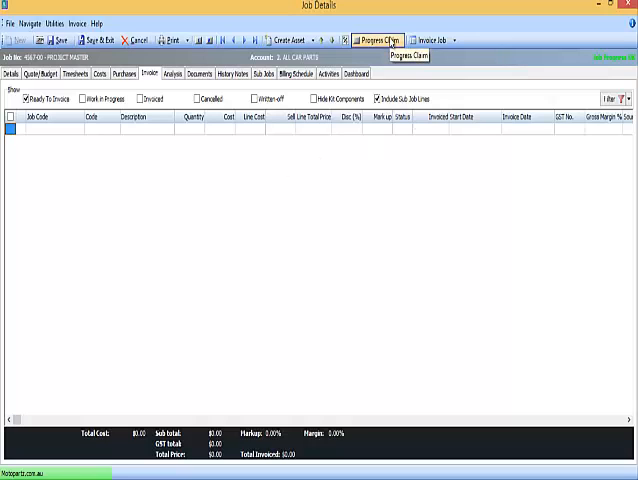
mouse_move(380, 160)
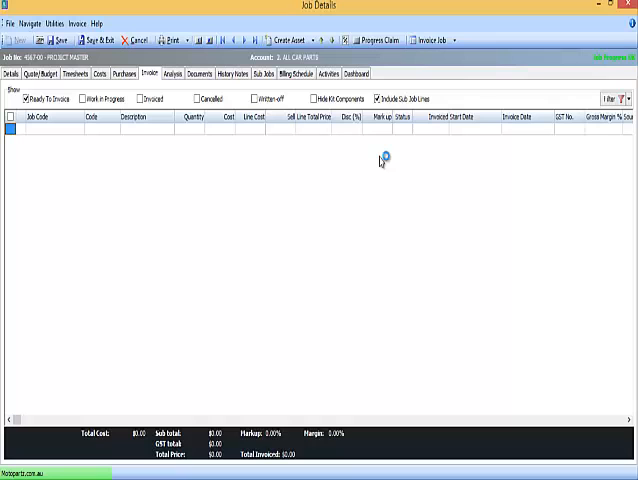
left_click(376, 40)
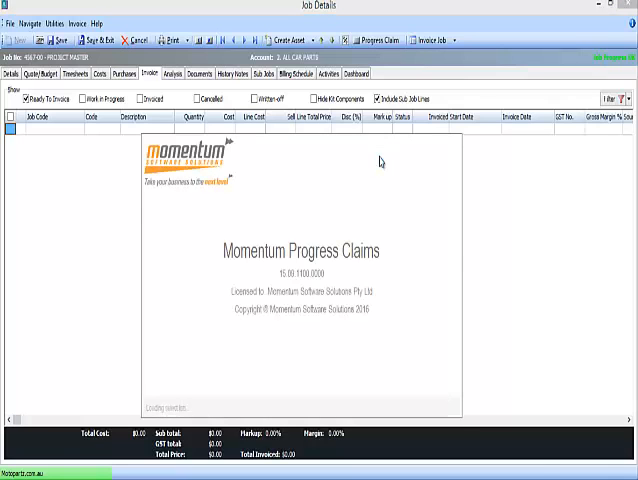
Dismiss the splash screen and review the job status filters listing in-progress project jobs
left_click(392, 40)
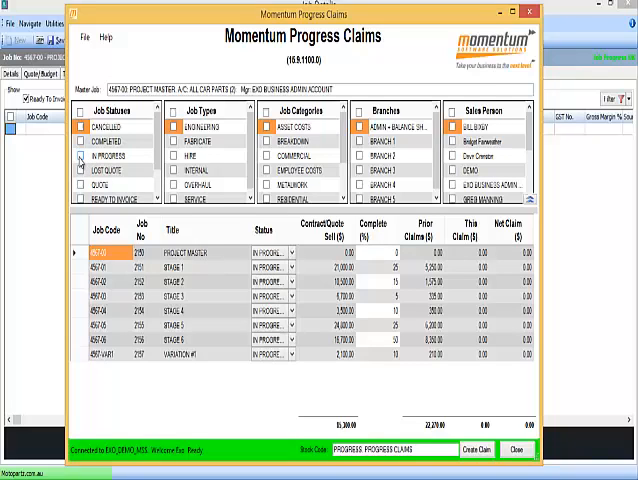
left_click(78, 142)
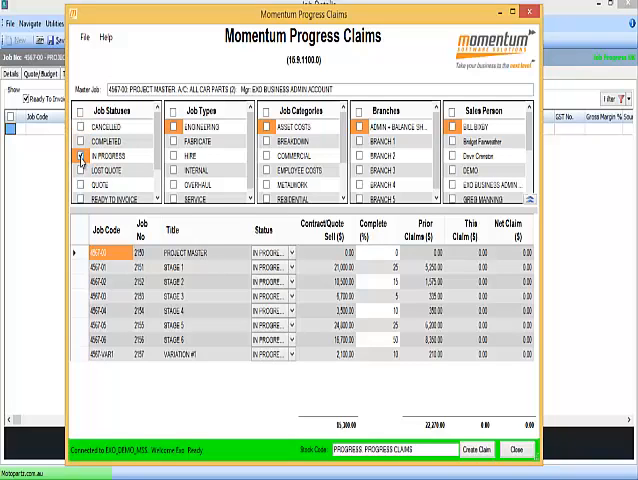
left_click(76, 156)
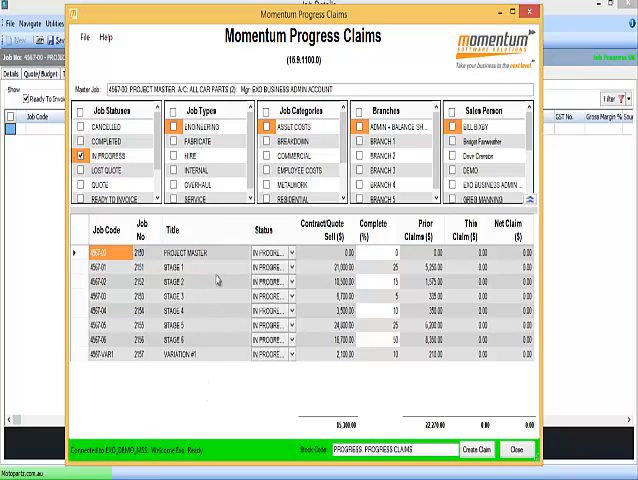
mouse_move(218, 280)
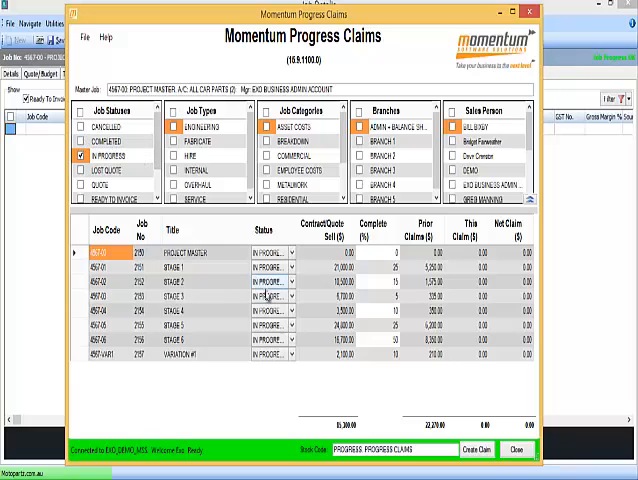
Collapse the filter panels so the project job list fills the claims window
left_click(80, 158)
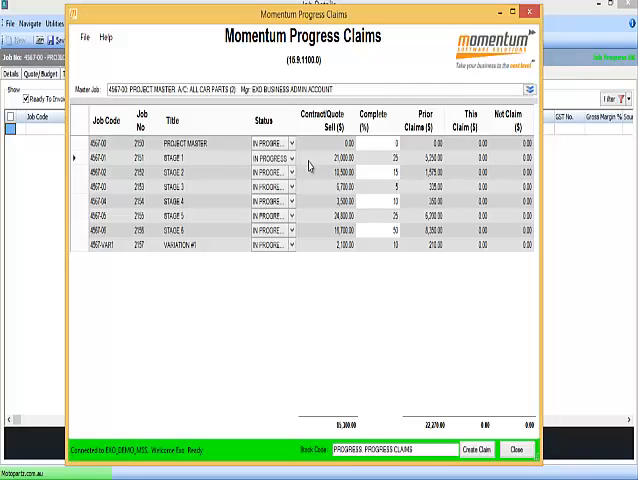
mouse_move(374, 292)
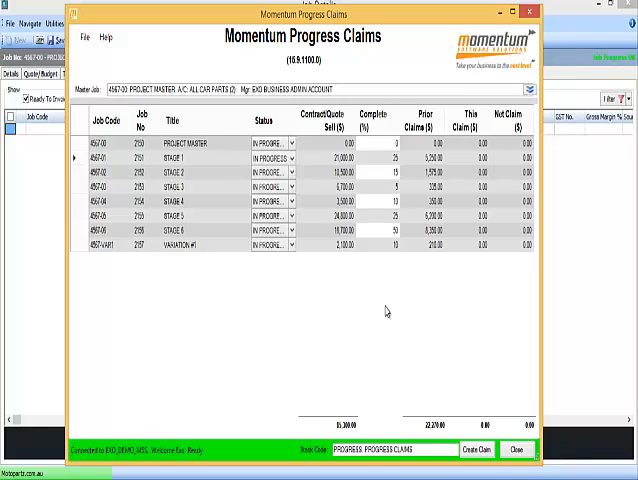
mouse_move(424, 280)
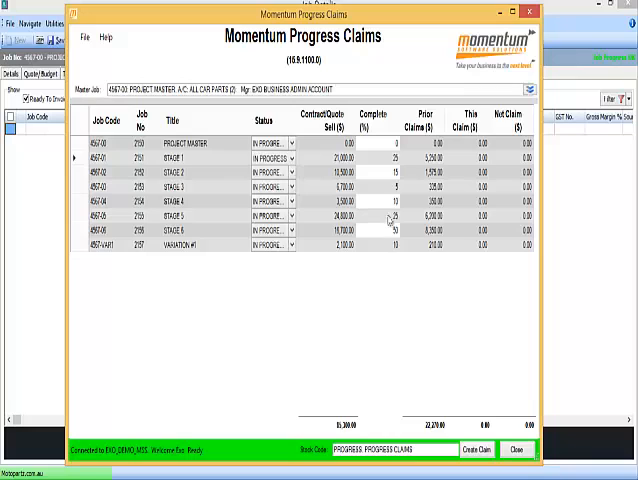
Enter Complete (%) values on the stage rows so this-claim and net claim amounts calculate
left_click(378, 158)
type("45")
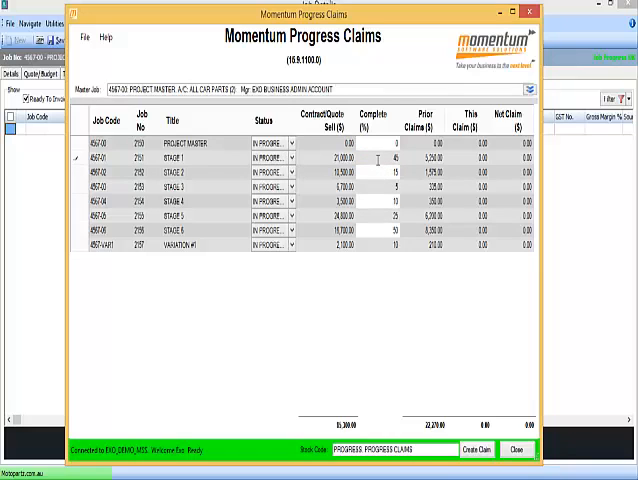
left_click(378, 172)
type("25")
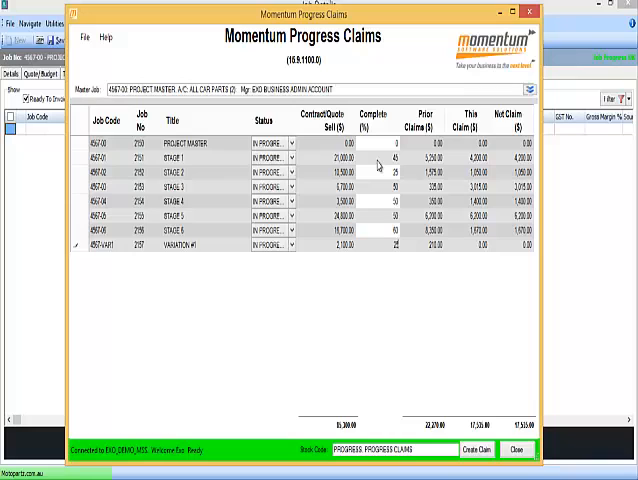
left_click(376, 232)
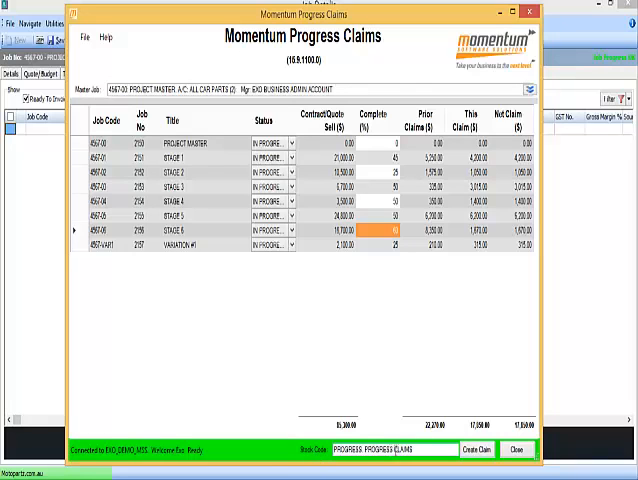
Create the claim, acknowledge the saved message and close Progress Claims
left_click(478, 450)
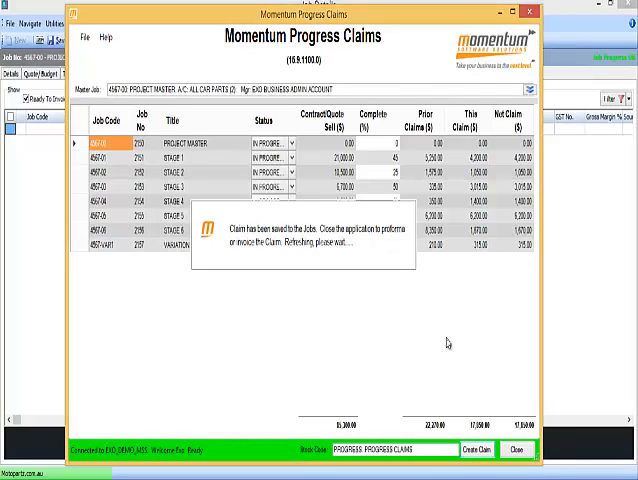
left_click(520, 448)
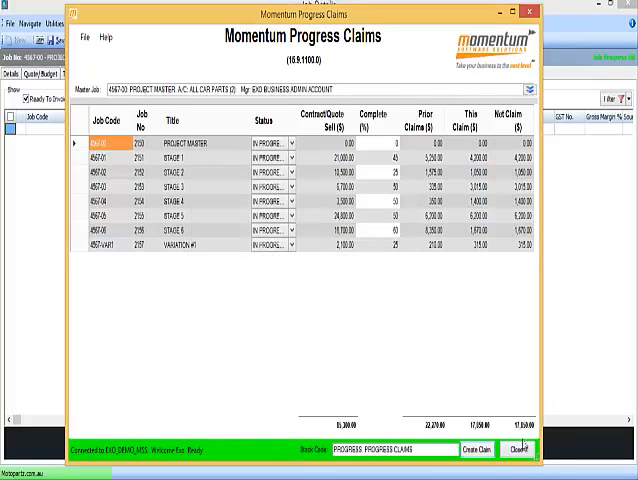
left_click(518, 448)
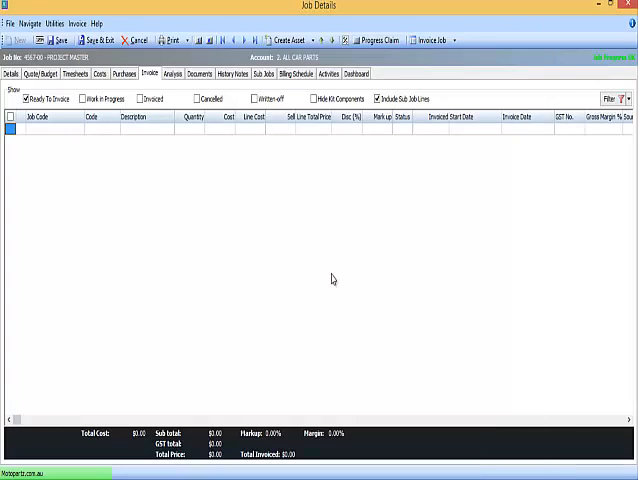
Refresh Job Details to load the claim invoice lines and bring up the invoice report formats
left_click(60, 40)
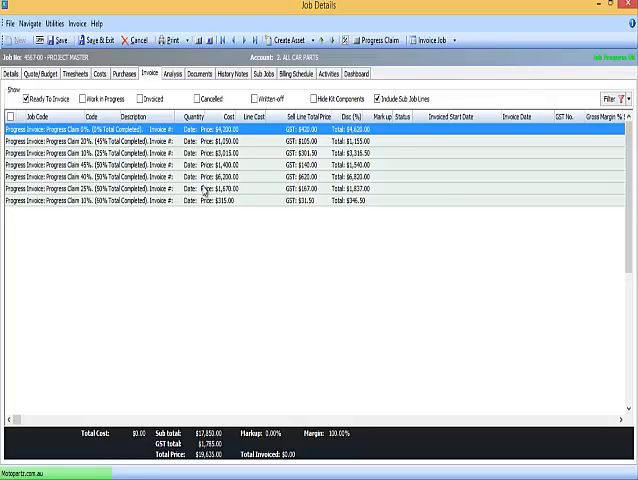
mouse_move(224, 272)
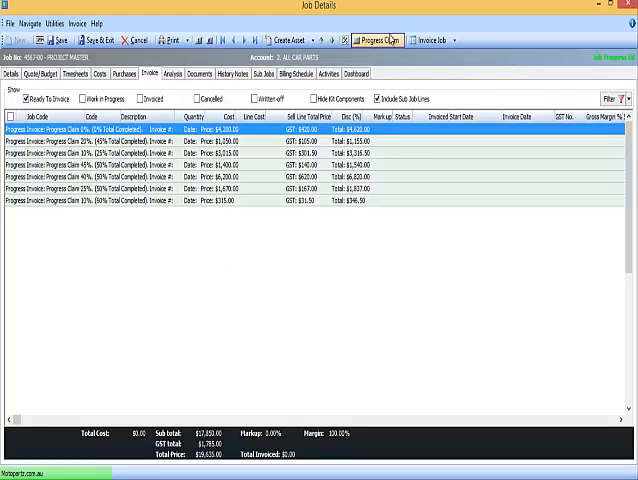
mouse_move(392, 40)
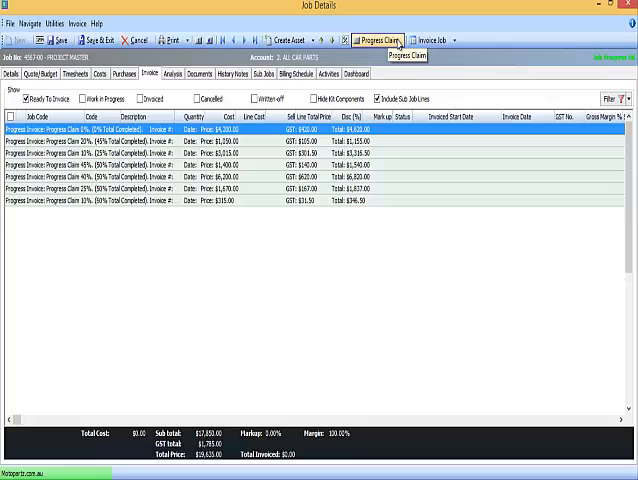
mouse_move(198, 222)
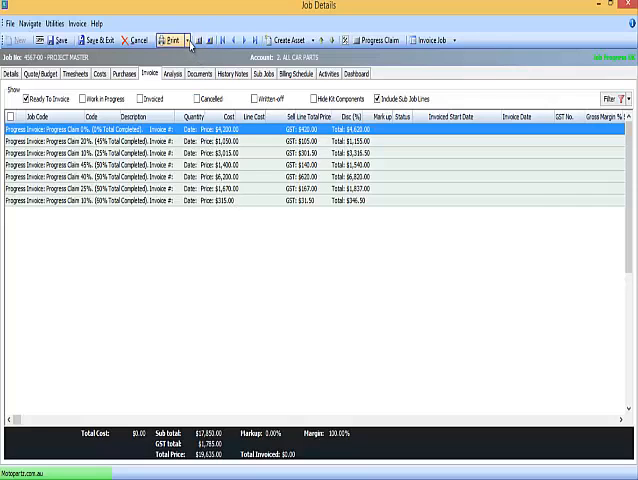
left_click(168, 40)
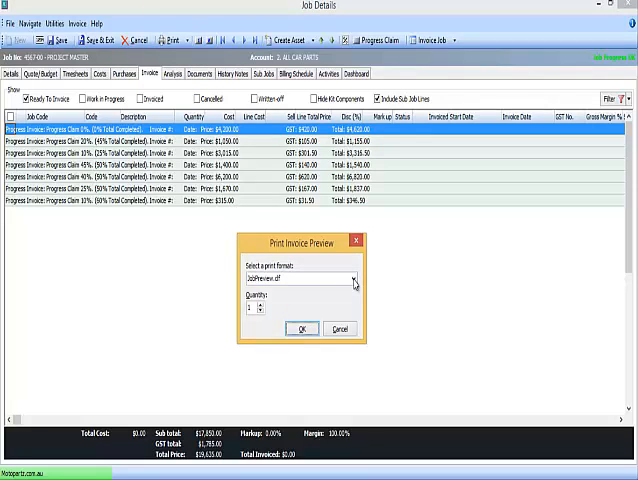
Preview the proforma claim invoice format and scroll through stage amounts and percentages
left_click(352, 278)
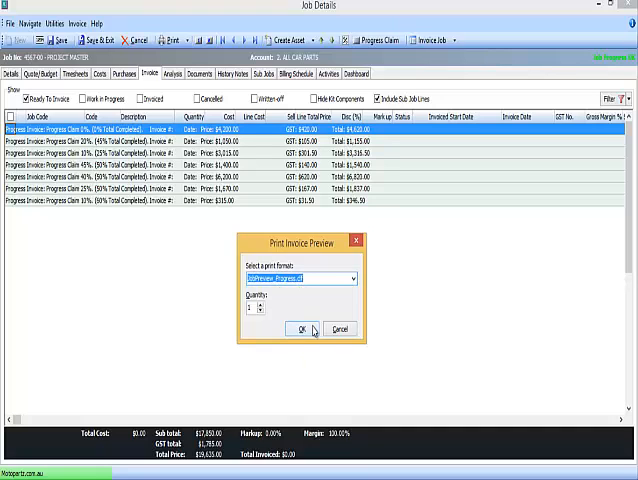
left_click(296, 328)
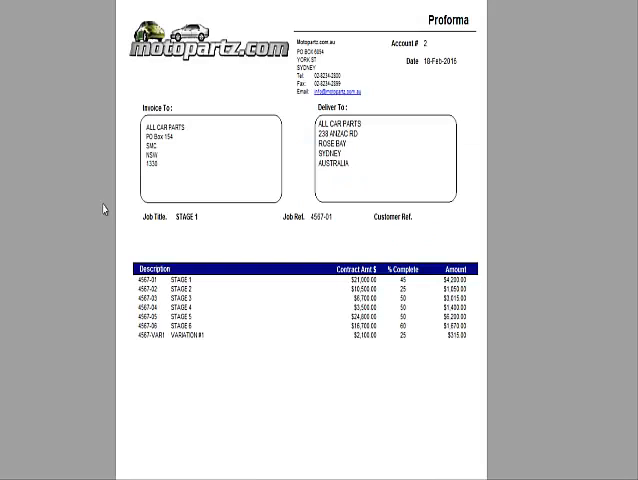
mouse_move(304, 472)
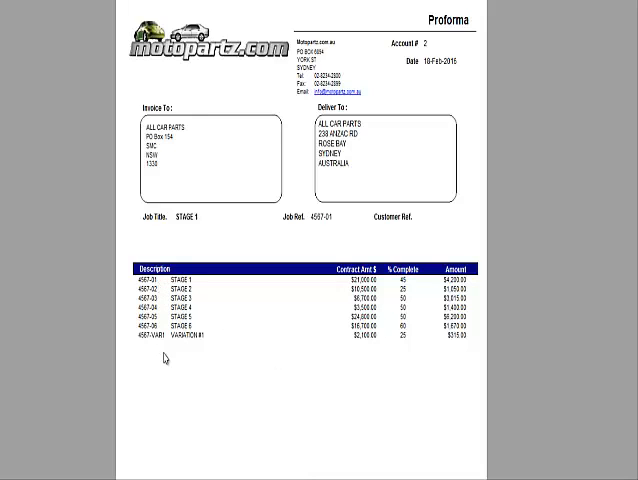
mouse_move(194, 296)
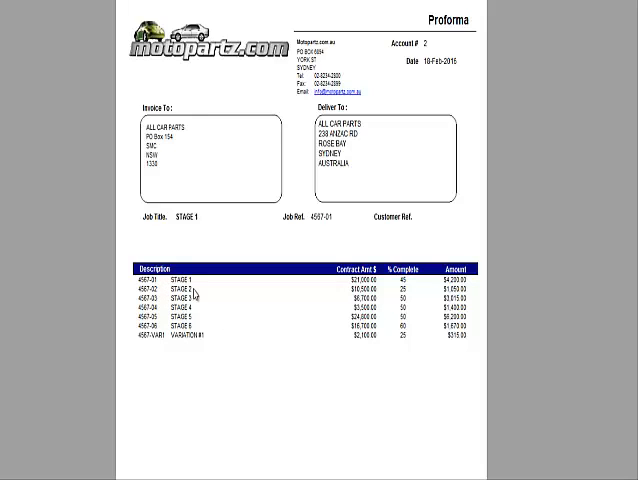
scroll("down", 3)
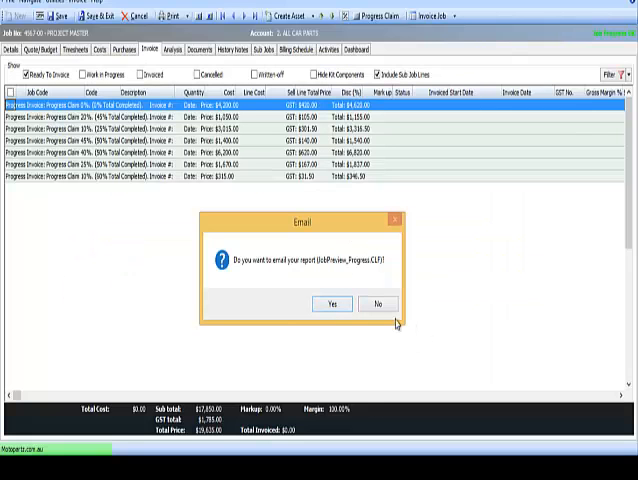
Skip emailing the proforma, save and print the ALL CAR PARTS sales invoice, and decline emailing it
left_click(378, 304)
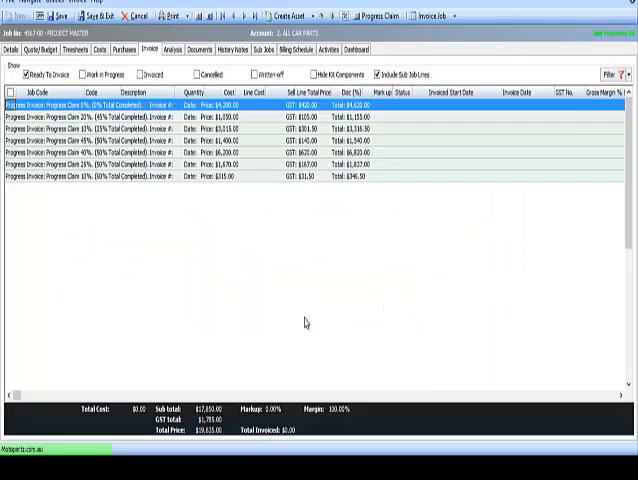
mouse_move(180, 240)
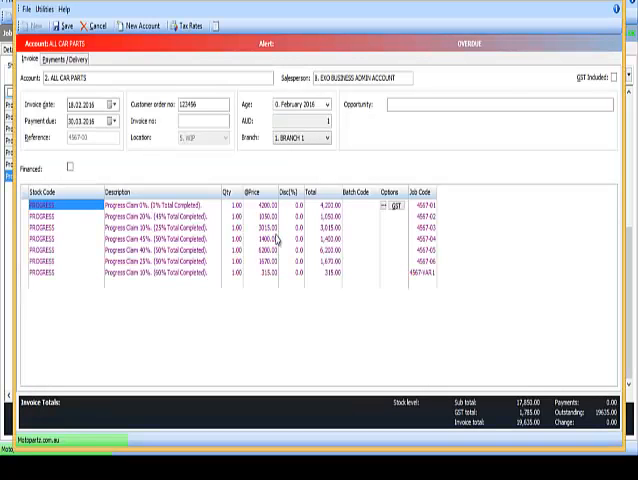
left_click(64, 26)
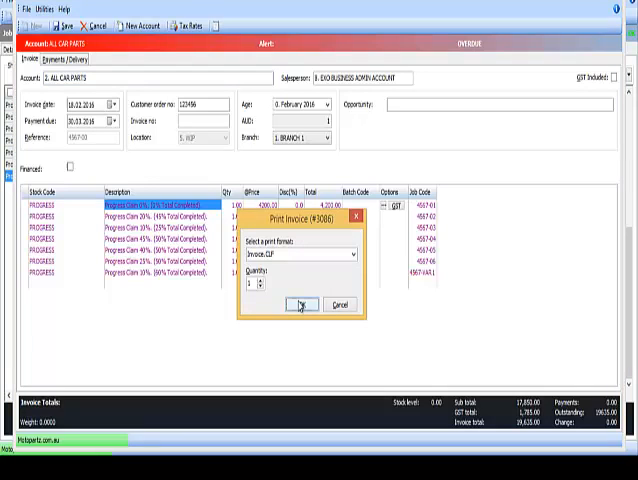
left_click(352, 254)
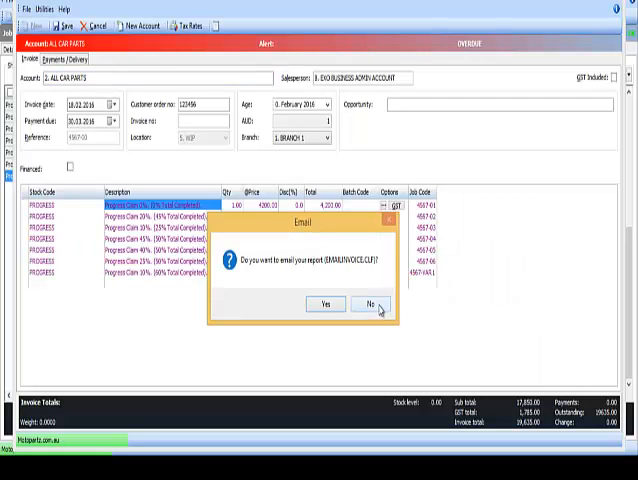
left_click(364, 304)
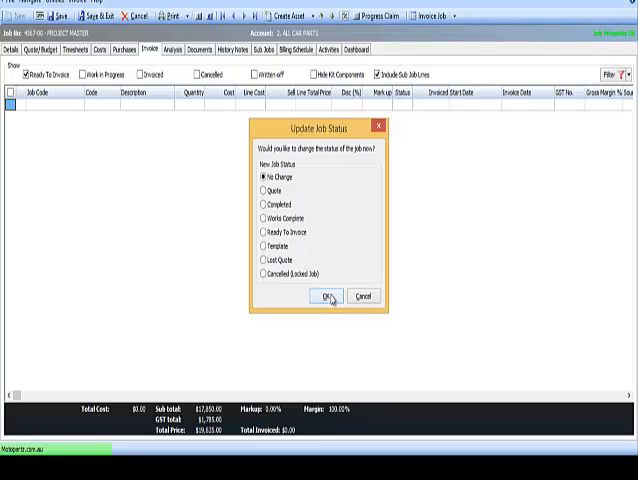
Leave the job status at No Change and view the billing schedule with both claim invoices
left_click(322, 296)
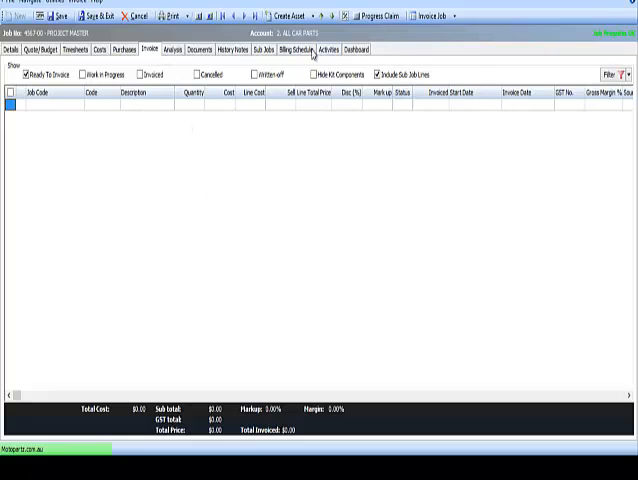
left_click(300, 48)
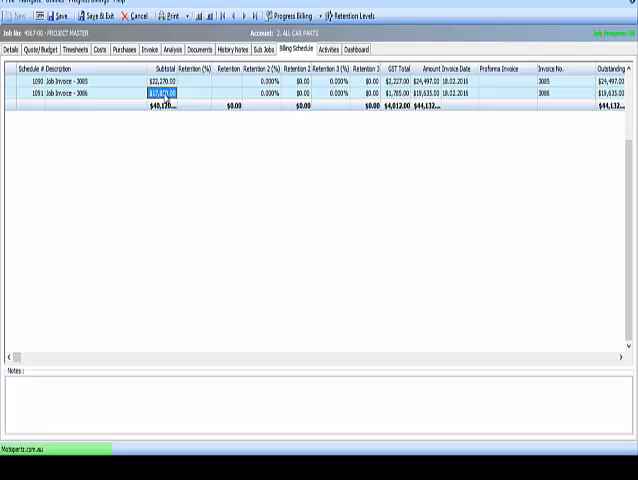
right_click(176, 92)
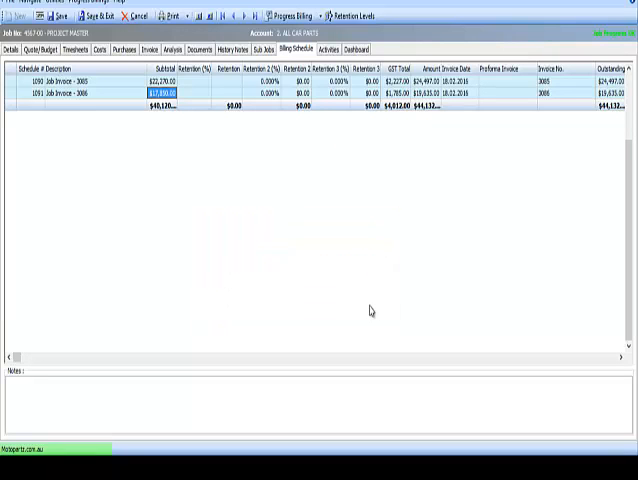
mouse_move(150, 184)
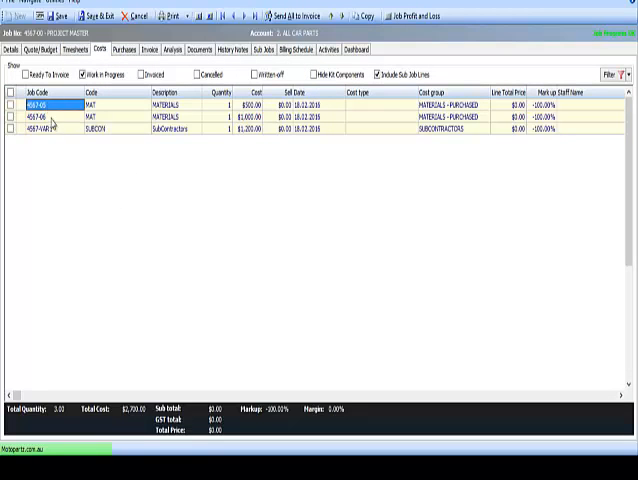
mouse_move(68, 178)
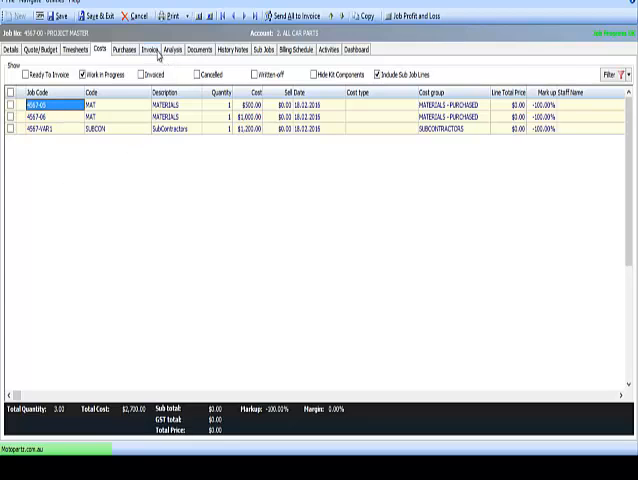
Allocate the marked WIP cost lines from the Invoice tab to progress invoice 1091
left_click(150, 48)
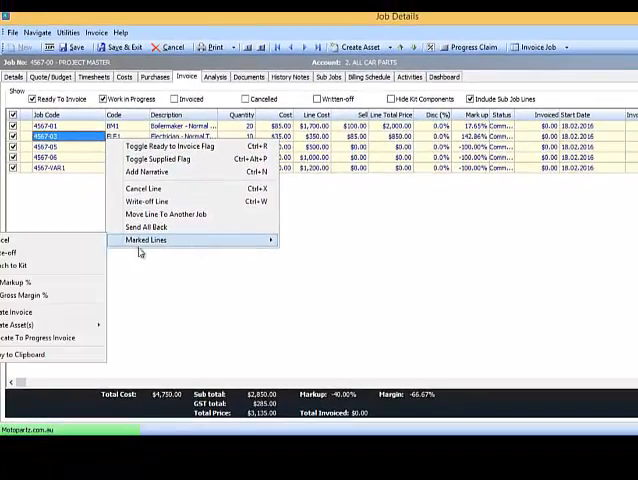
left_click(148, 240)
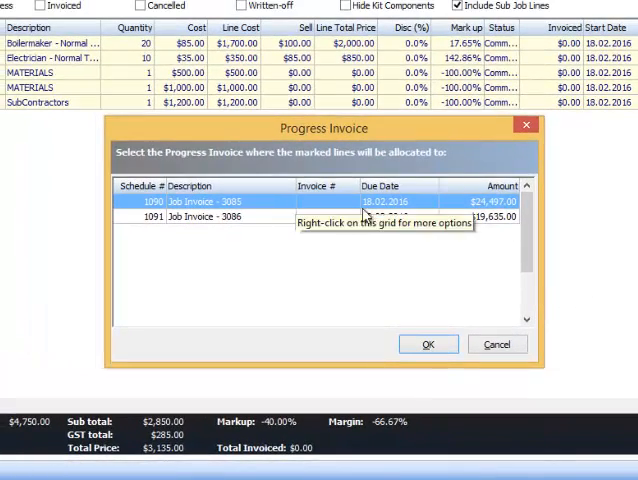
left_click(220, 216)
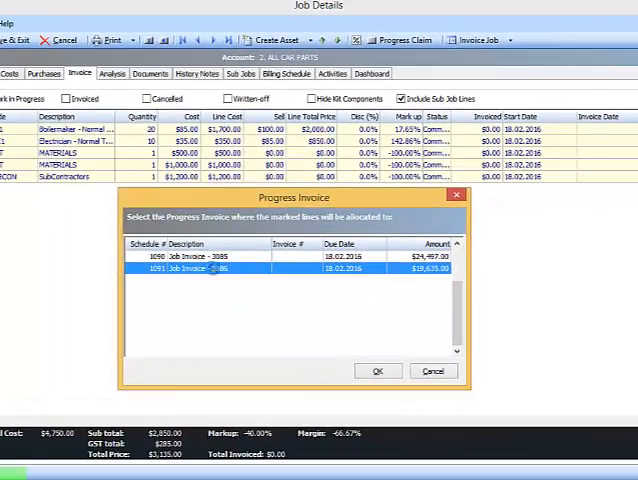
left_click(376, 370)
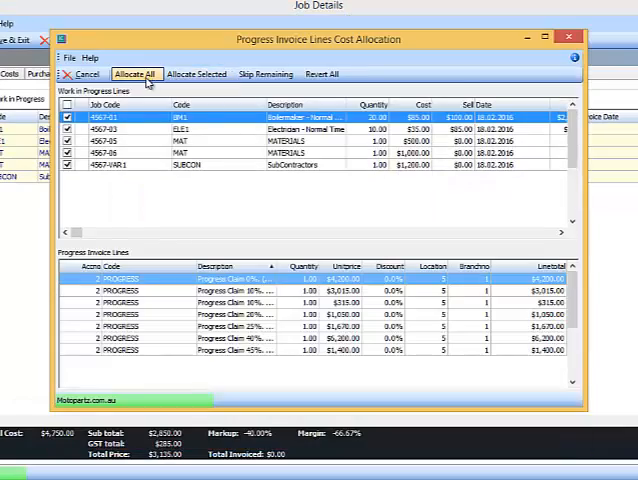
left_click(136, 72)
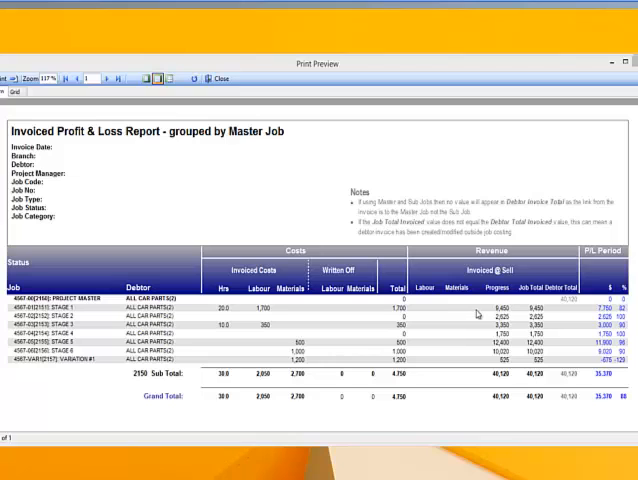
mouse_move(480, 316)
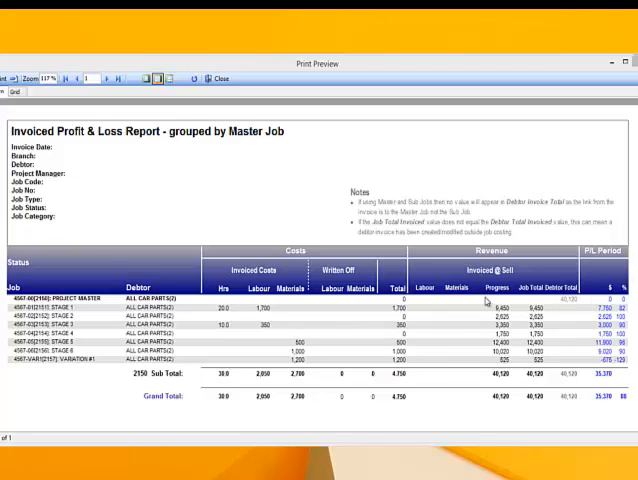
mouse_move(240, 320)
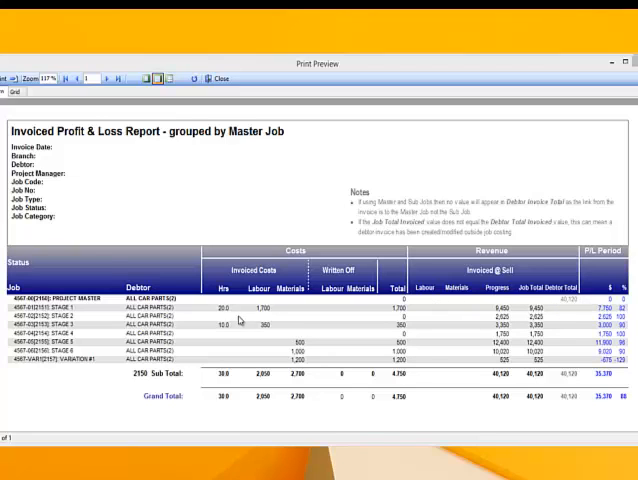
mouse_move(204, 304)
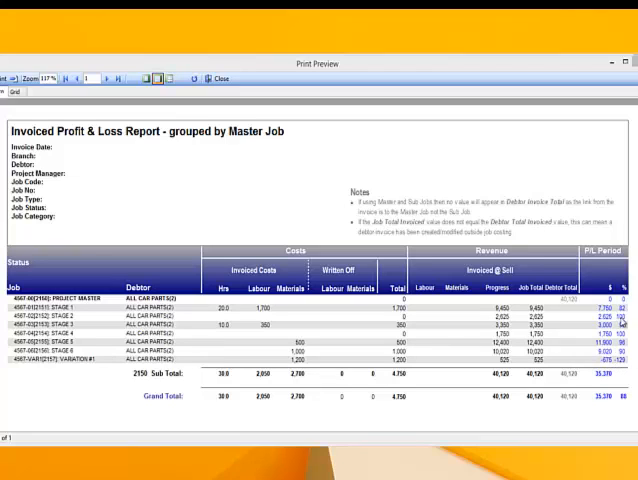
mouse_move(616, 410)
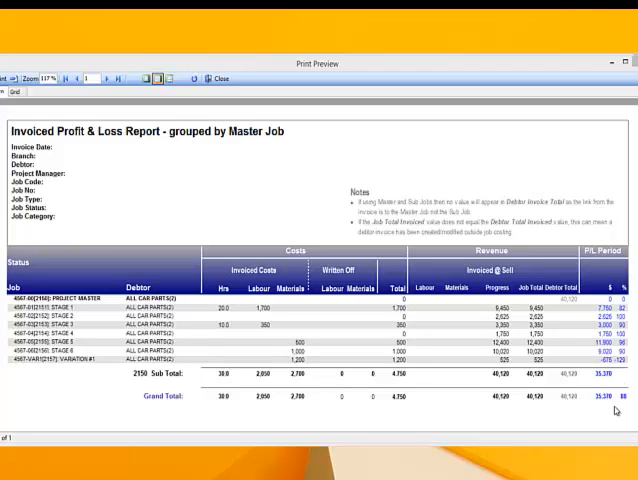